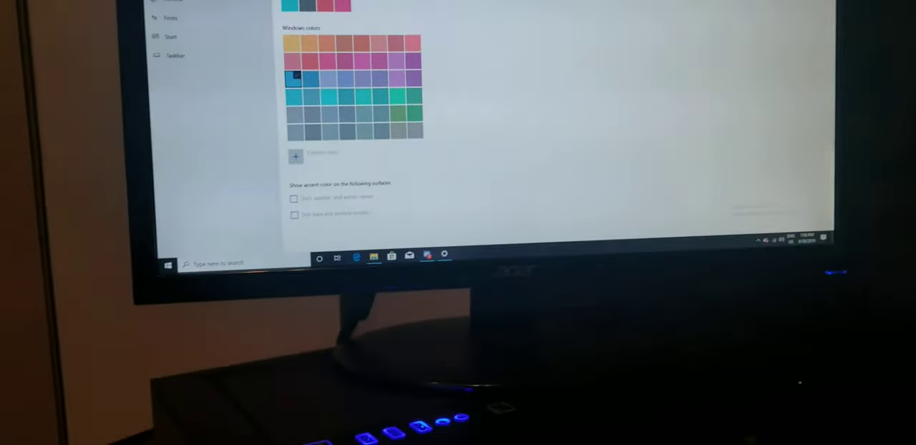
Open the Win+X power user menu over the Settings Colors page.
{"action": "right_click", "coordinate": [169, 264]}
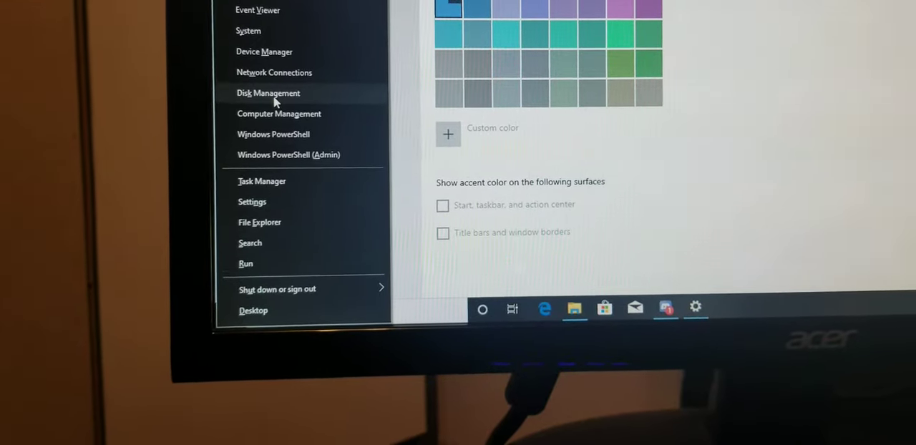
Launch Disk Management, then view OneDrive and This PC in File Explorer.
{"action": "left_click", "coordinate": [267, 92]}
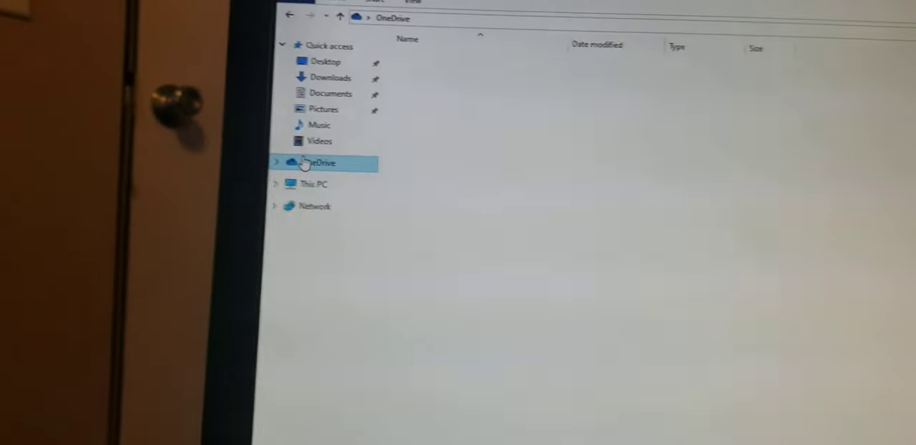
{"action": "left_click", "coordinate": [322, 163]}
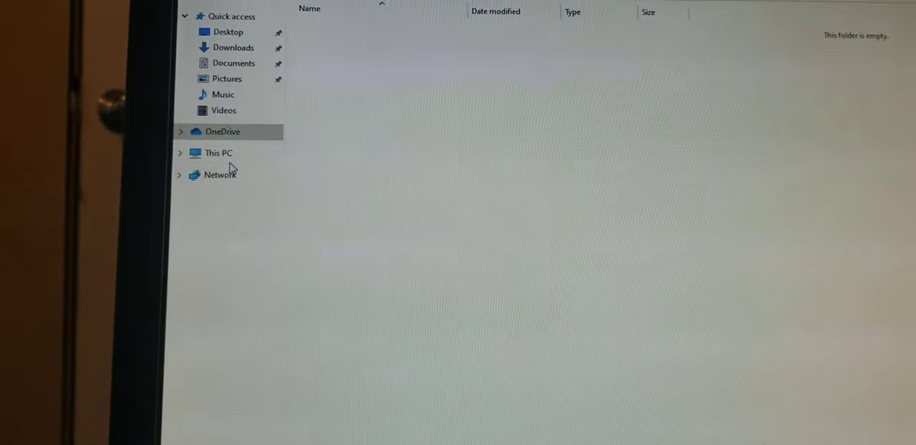
{"action": "left_click", "coordinate": [218, 152]}
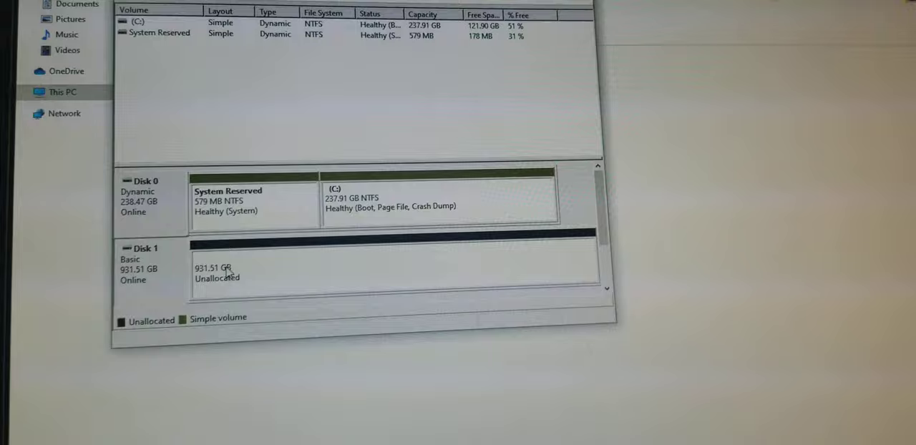
Launch the New Simple Volume Wizard on Disk 1's 931.51 GB unallocated space.
{"action": "right_click", "coordinate": [219, 272]}
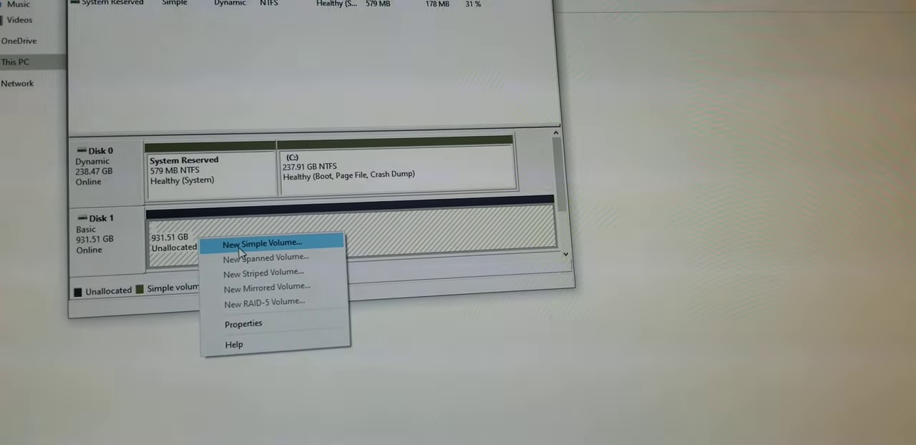
{"action": "left_click", "coordinate": [262, 242]}
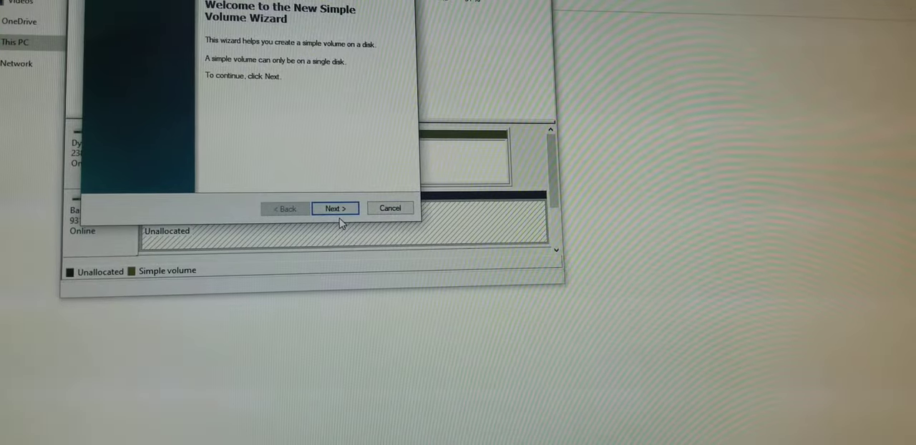
Create a full 953867 MB NTFS quick-formatted volume, letter D, labelled New Volume.
{"action": "left_click", "coordinate": [335, 208]}
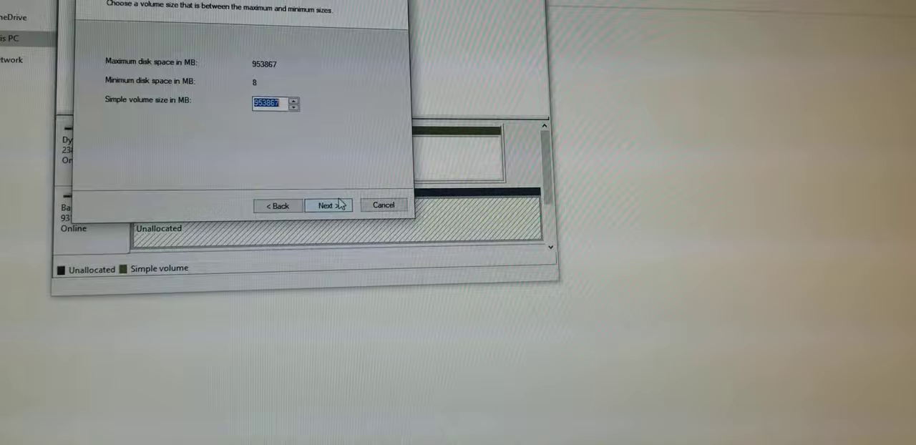
{"action": "left_click", "coordinate": [327, 205]}
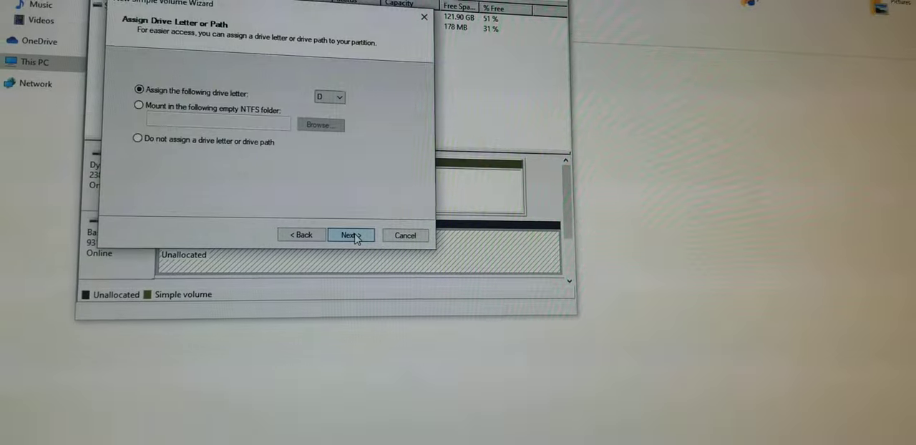
{"action": "left_click", "coordinate": [350, 235]}
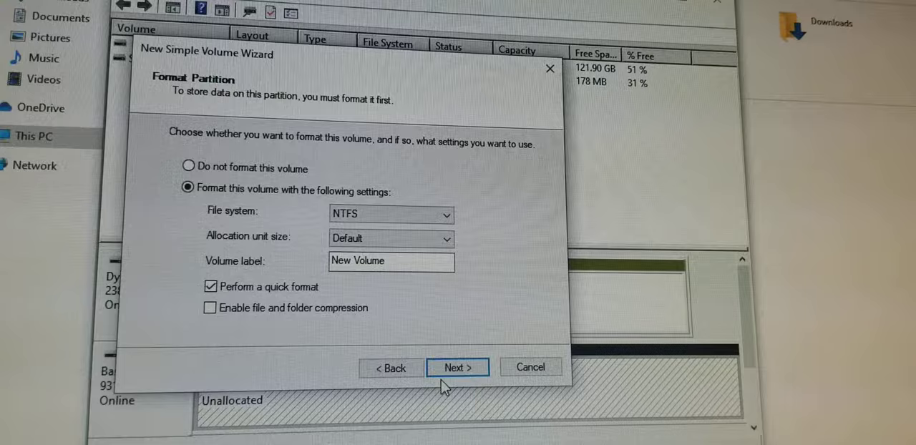
{"action": "left_click", "coordinate": [457, 366]}
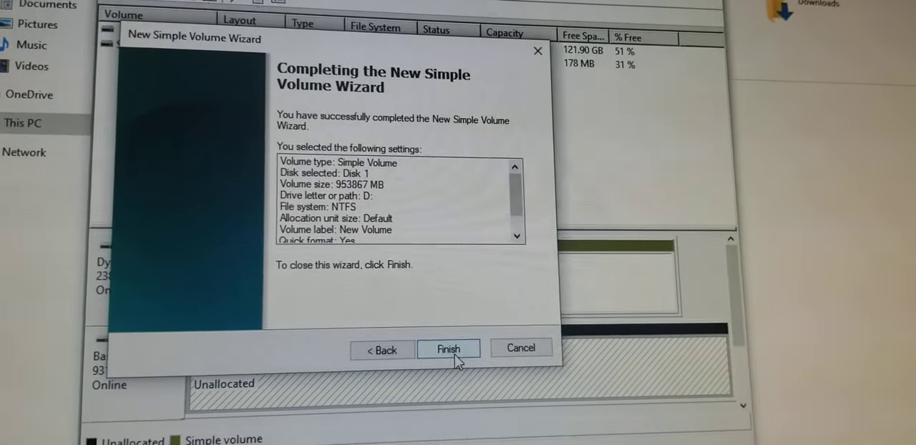
{"action": "left_click", "coordinate": [447, 348]}
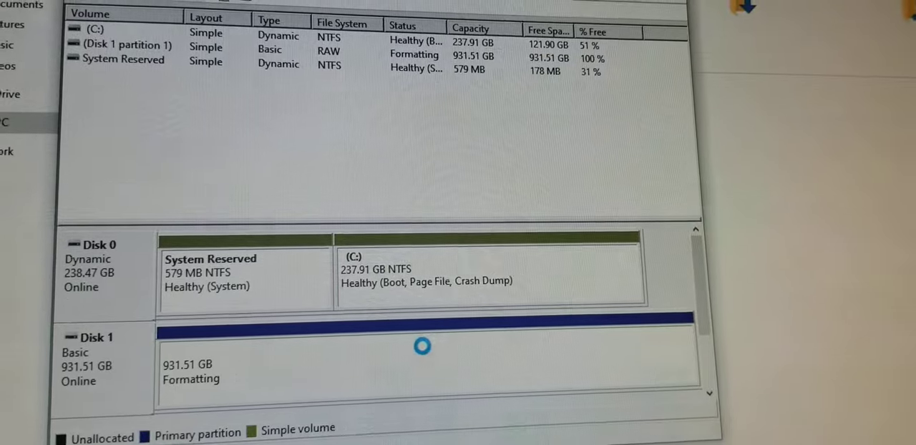